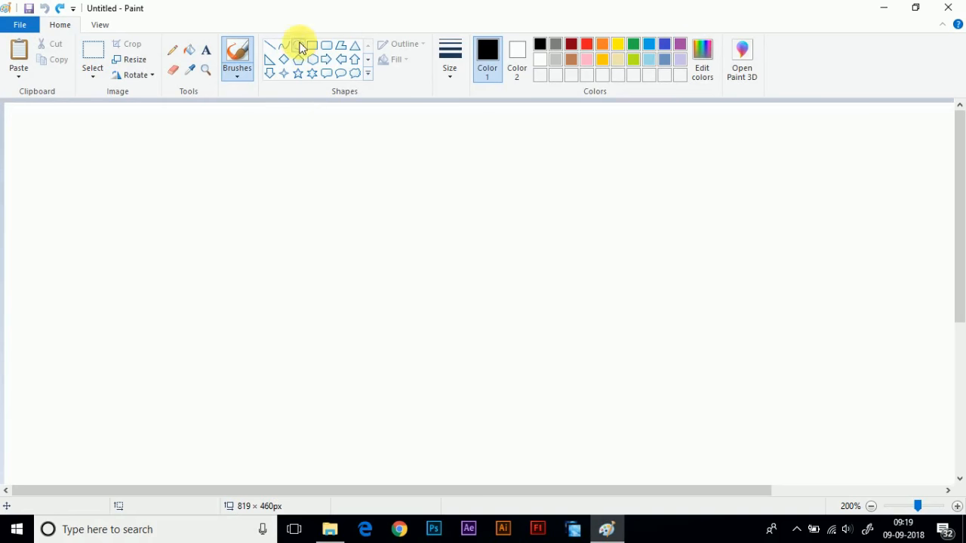
Draw a perfectly round black circle near the centre of the white canvas with the Oval shape.
left_click_drag(366, 198, 570, 403)
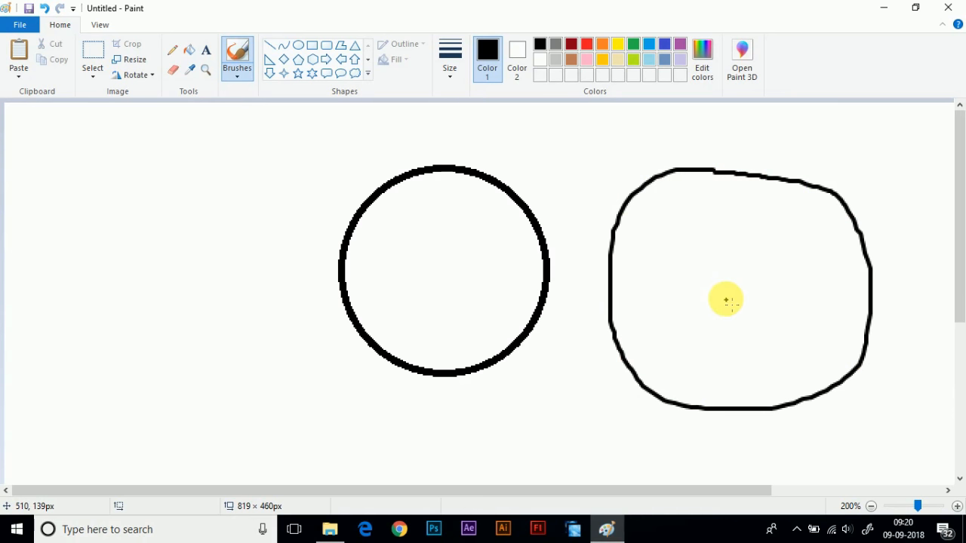
mouse_move(142, 175)
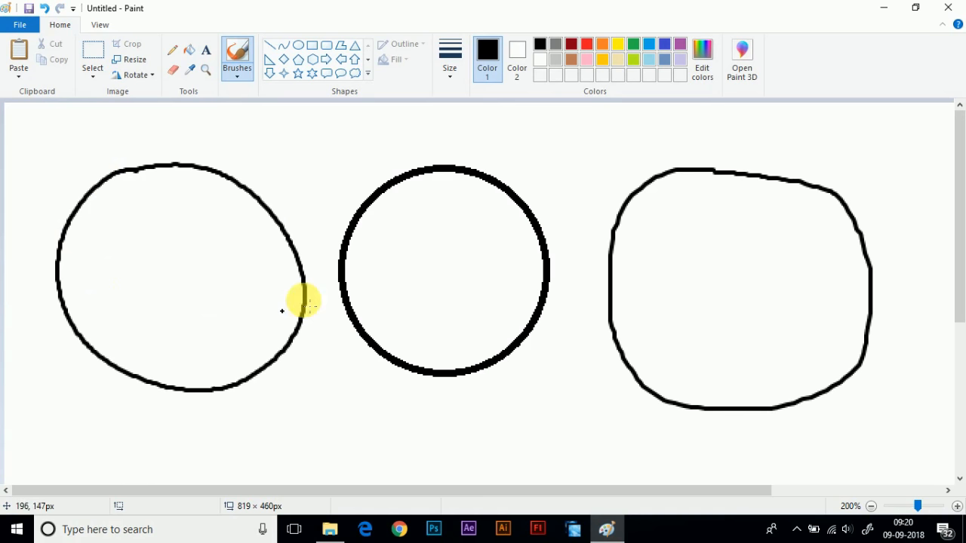
mouse_move(375, 241)
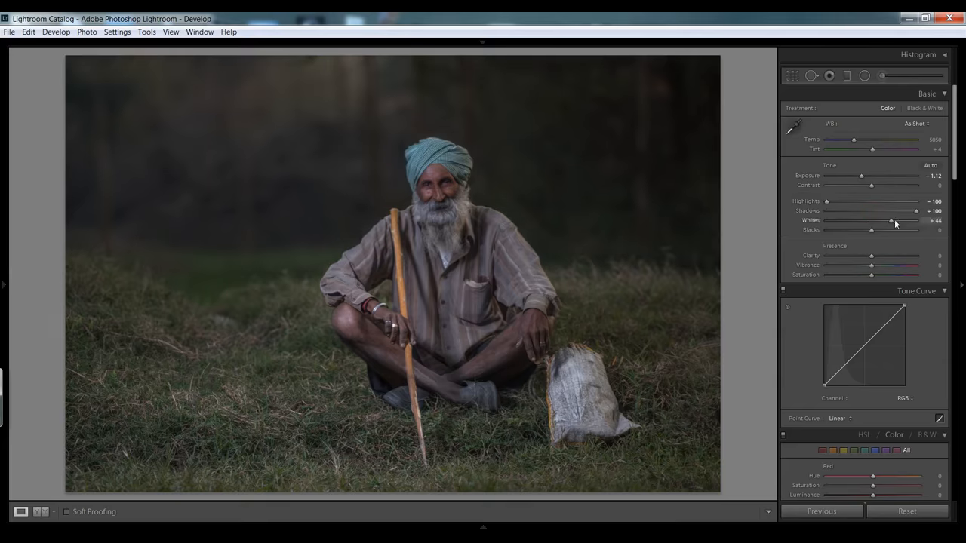
scroll("down", 3)
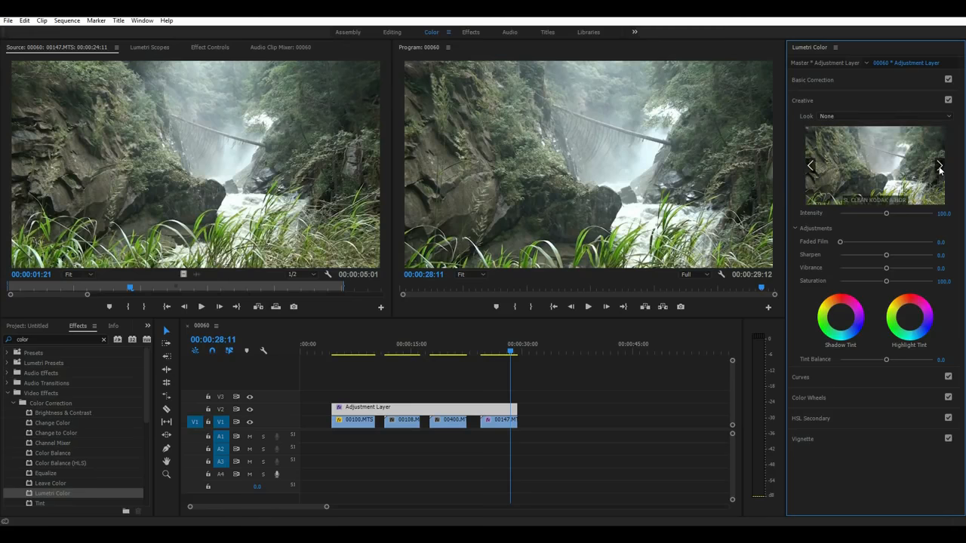
left_click(355, 419)
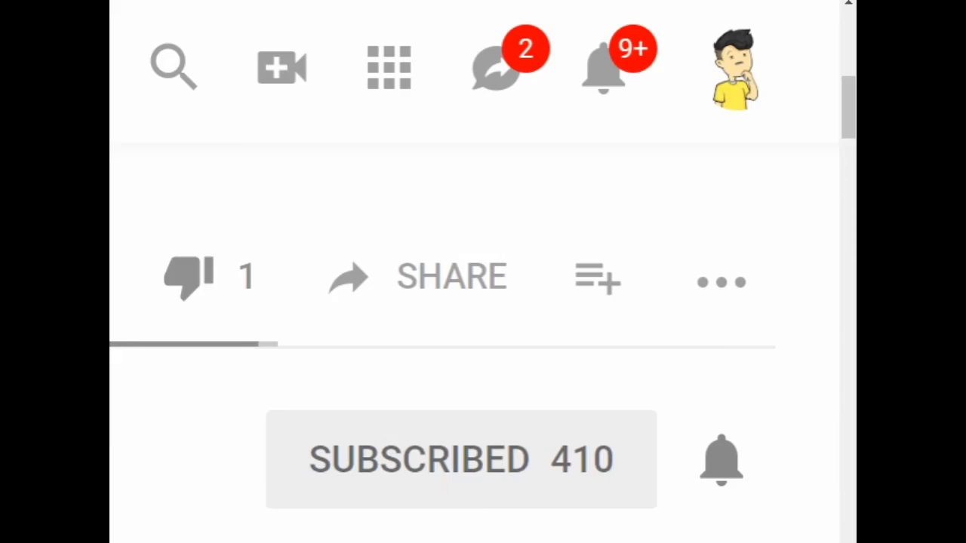
left_click(461, 459)
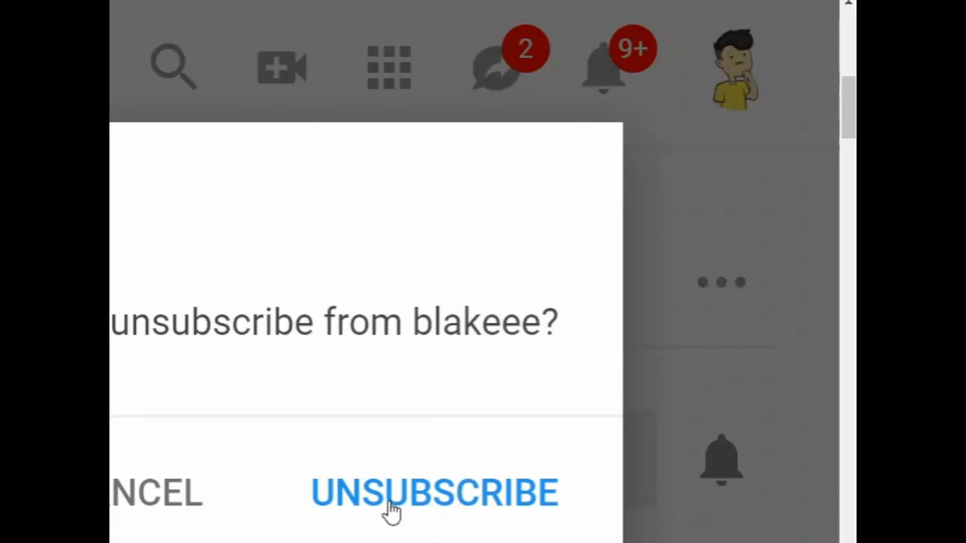
left_click(435, 495)
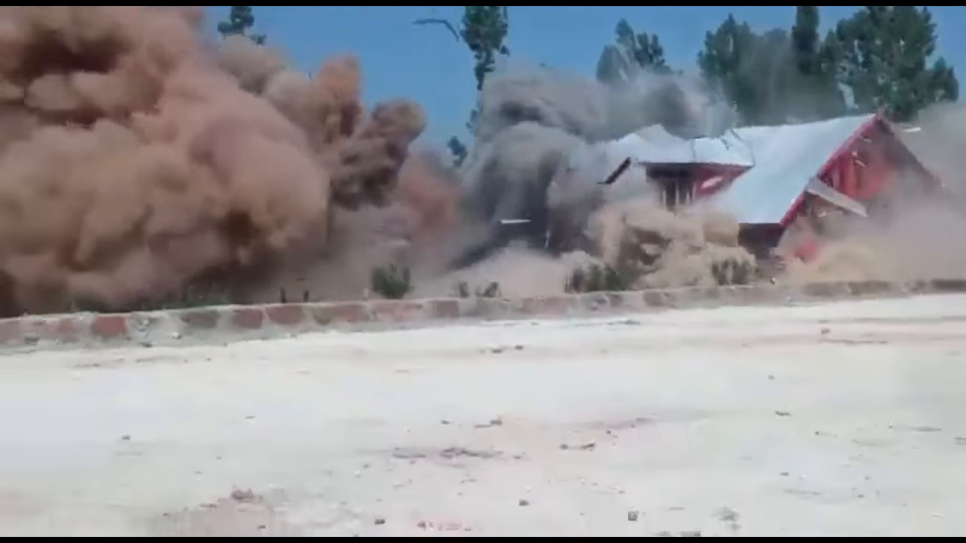